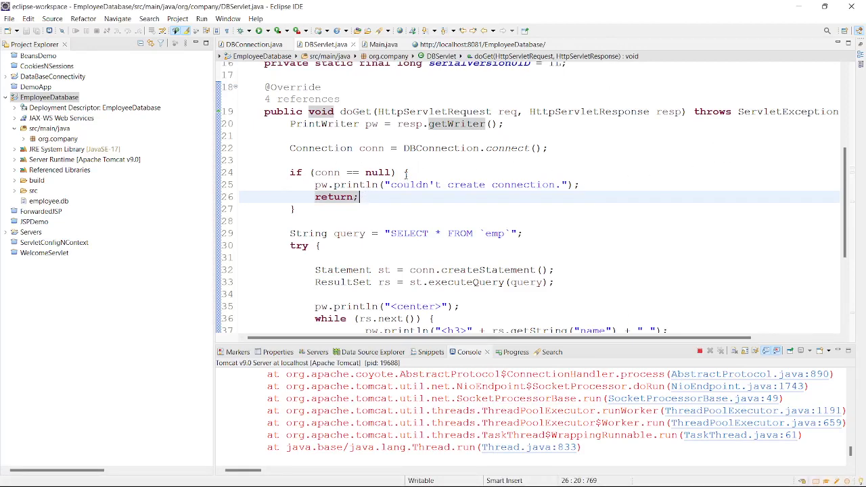
Browse the EmployeeDatabase project and bring the Main class into the editor
click(48, 97)
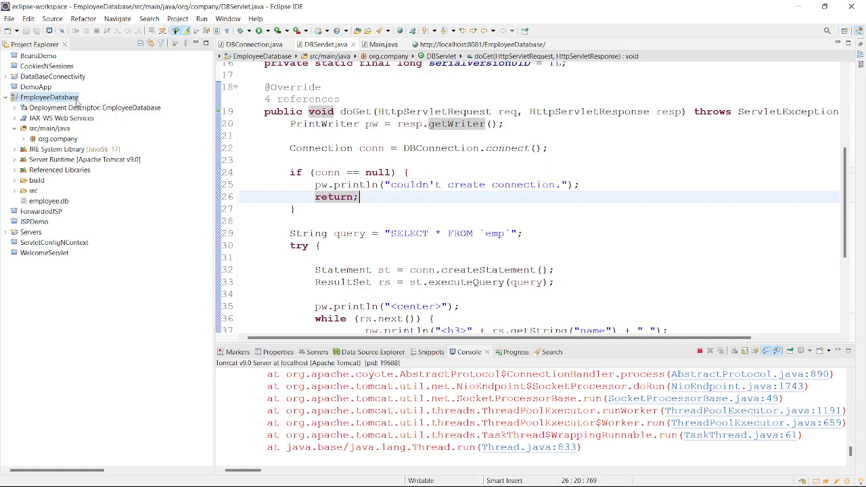
mouse_move(78, 103)
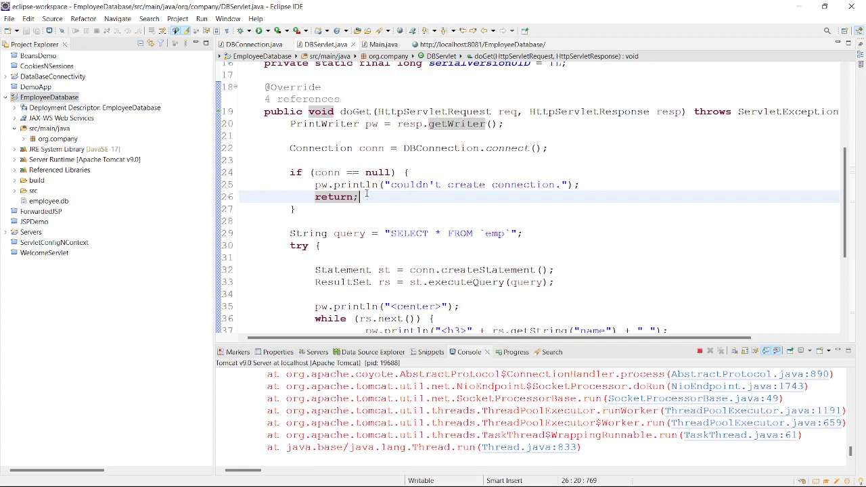
scroll(down, 3)
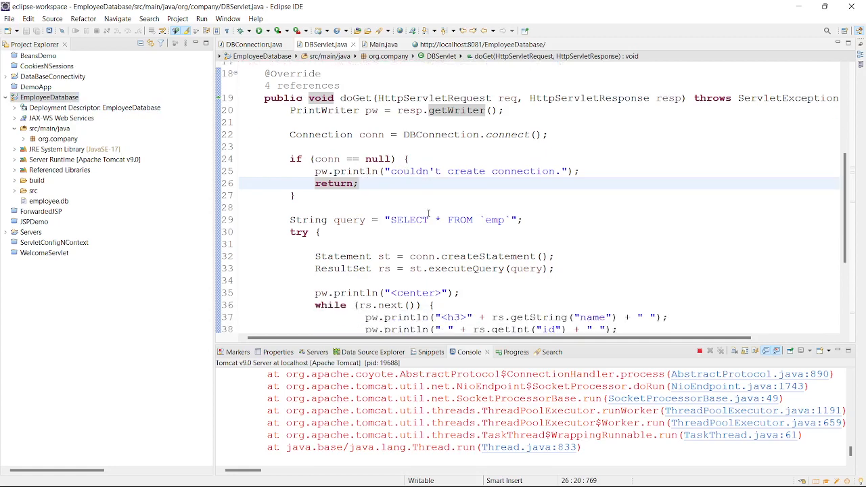
click(525, 220)
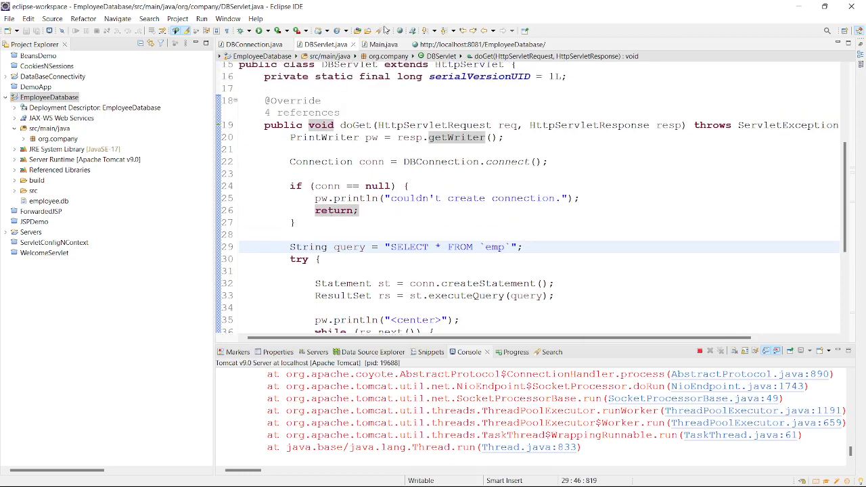
click(380, 43)
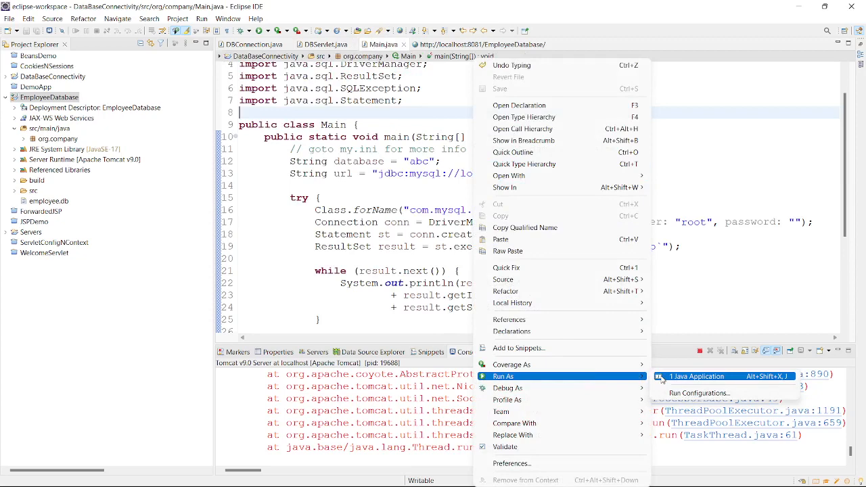
Run Main as a Java application and highlight the two employee records printed in the console
click(697, 376)
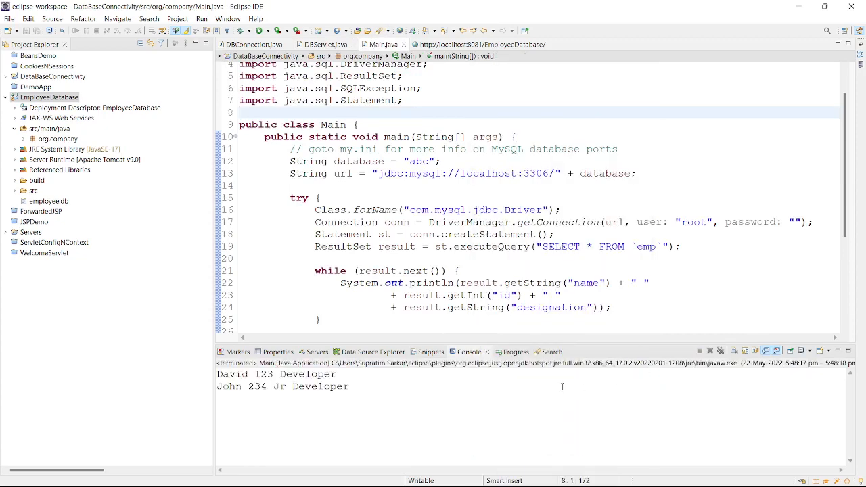
drag(217, 374, 349, 387)
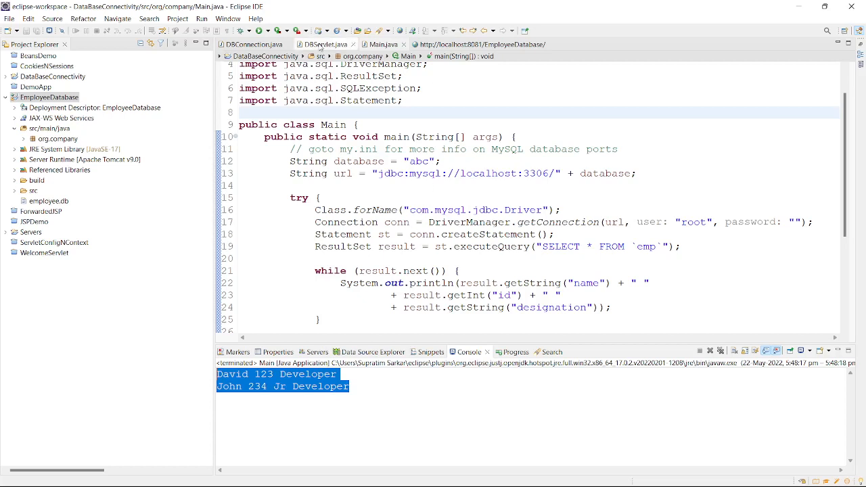
click(328, 43)
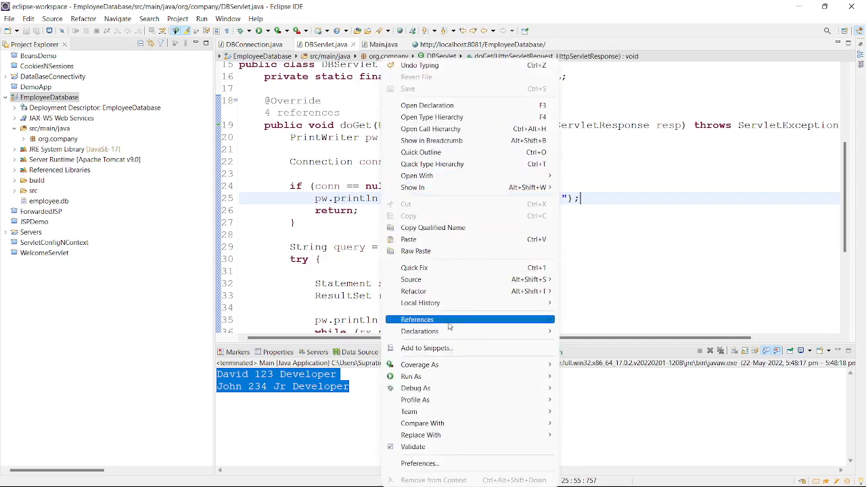
mouse_move(411, 376)
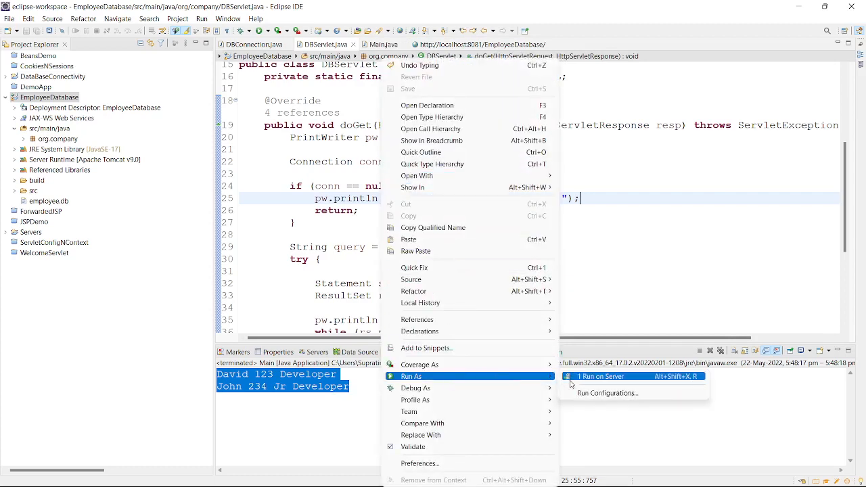
Run DBServlet on Tomcat v9.0 at localhost; the page reports it couldn't create a connection
click(601, 376)
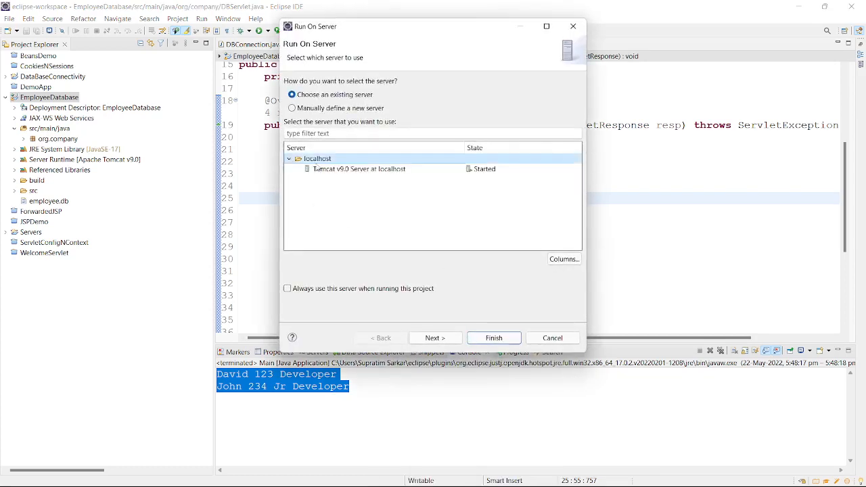
click(434, 338)
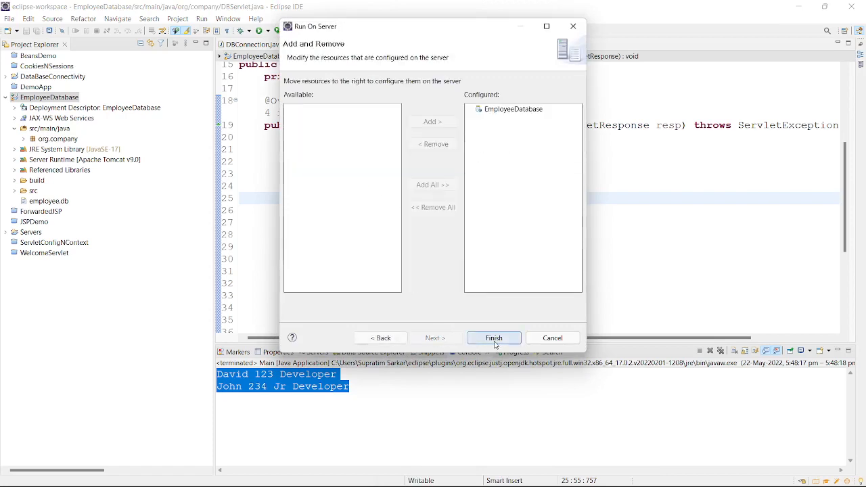
click(494, 339)
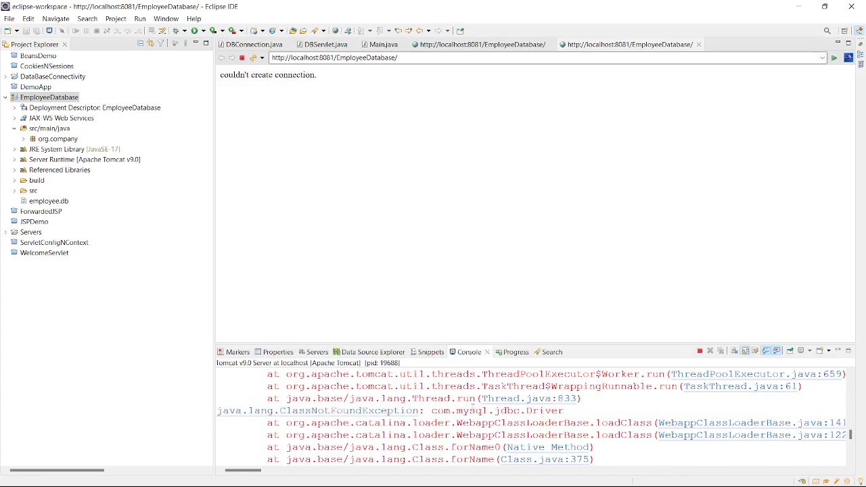
mouse_move(476, 328)
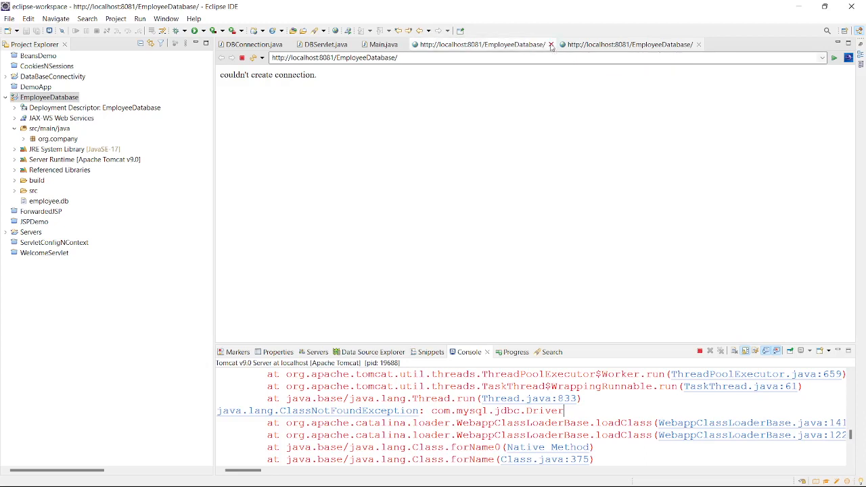
click(552, 43)
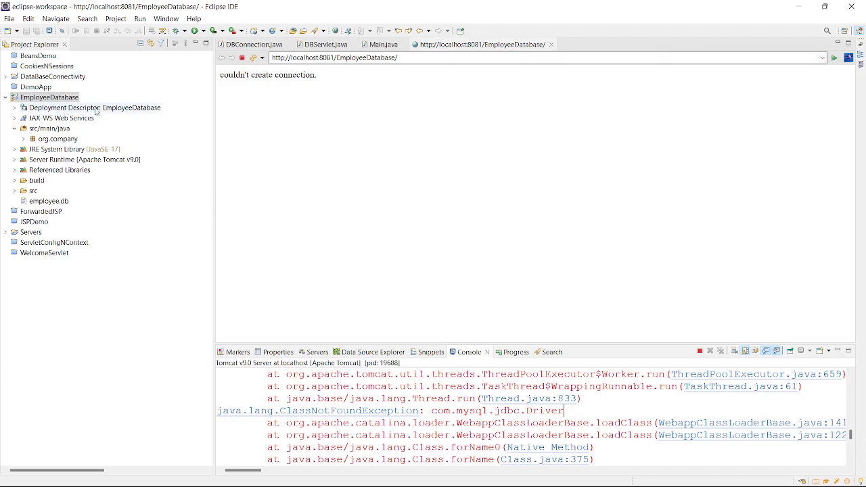
Reach the EmployeeDatabase project's Deployment Assembly and start adding an entry
right_click(49, 97)
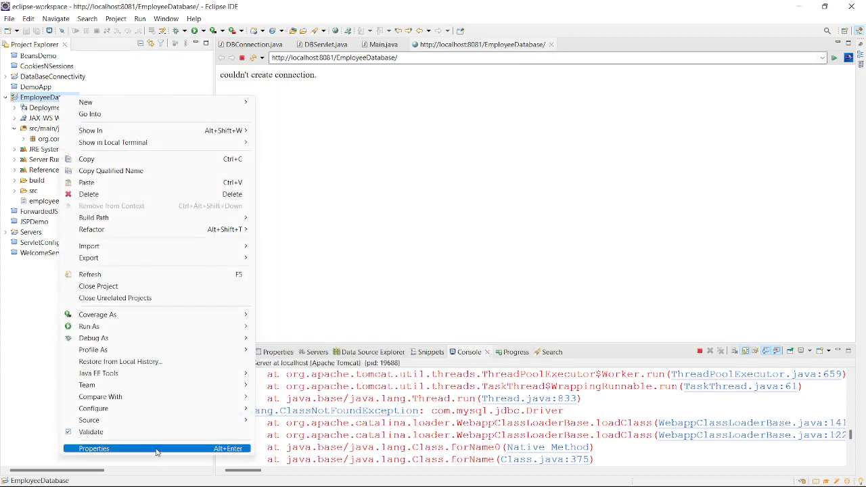
click(93, 448)
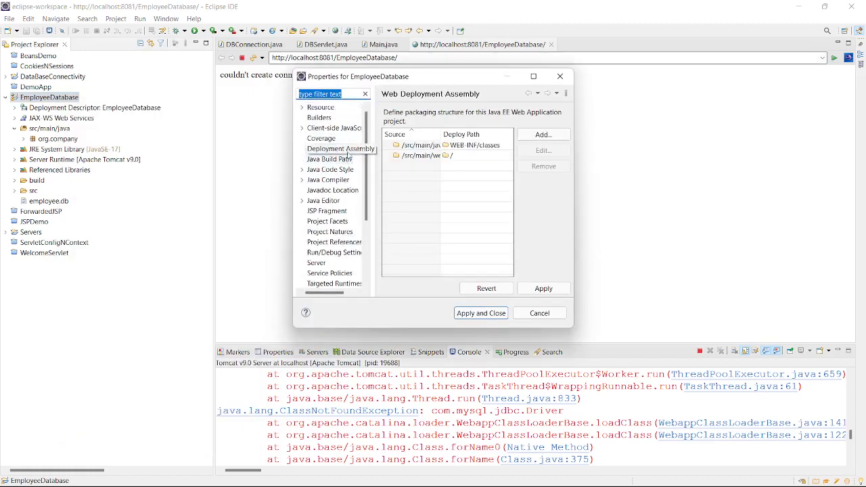
click(341, 148)
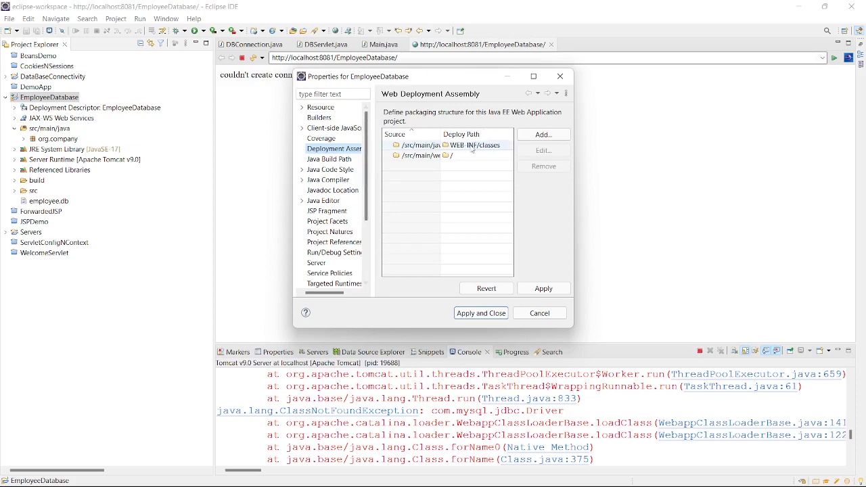
click(544, 134)
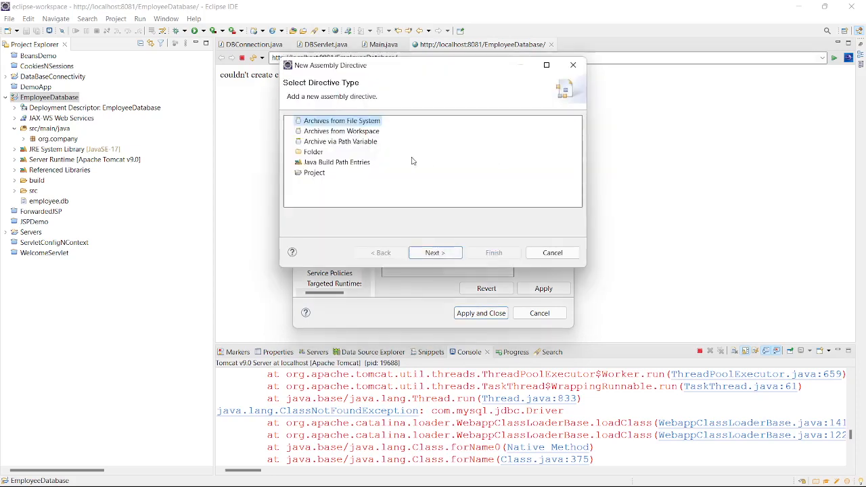
Add mysql-connector.jar from the Java build path so it deploys to WEB-INF/lib, then apply
click(337, 162)
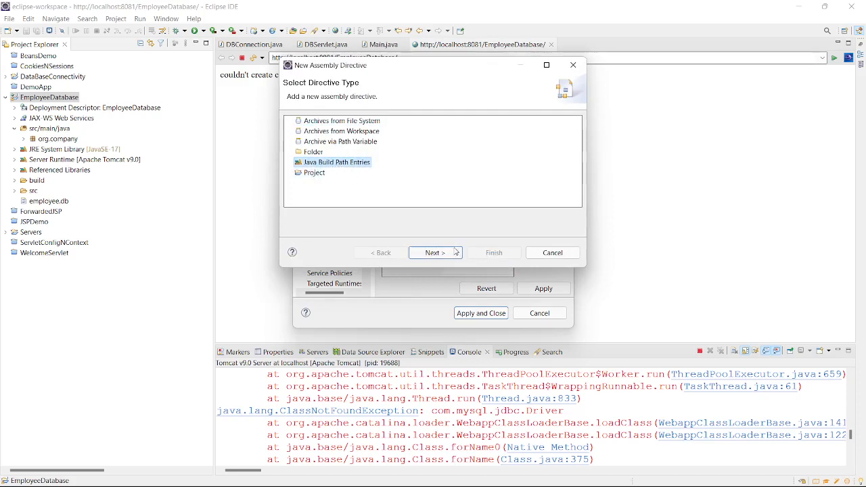
click(434, 253)
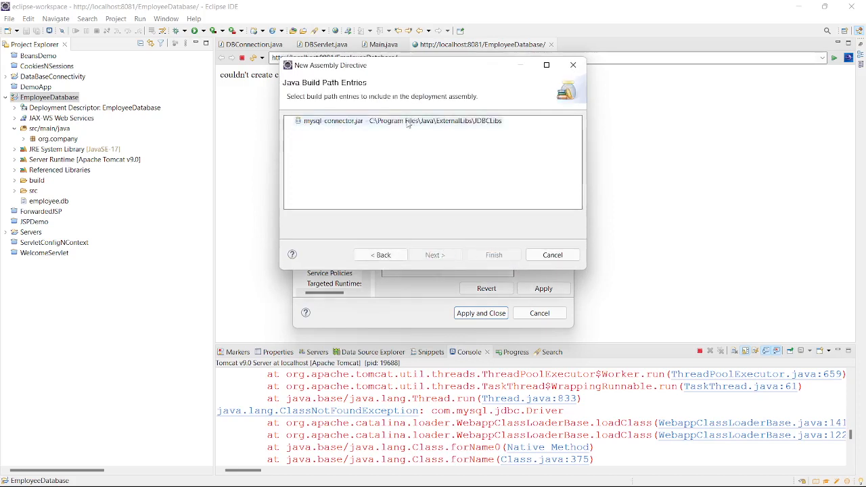
click(493, 255)
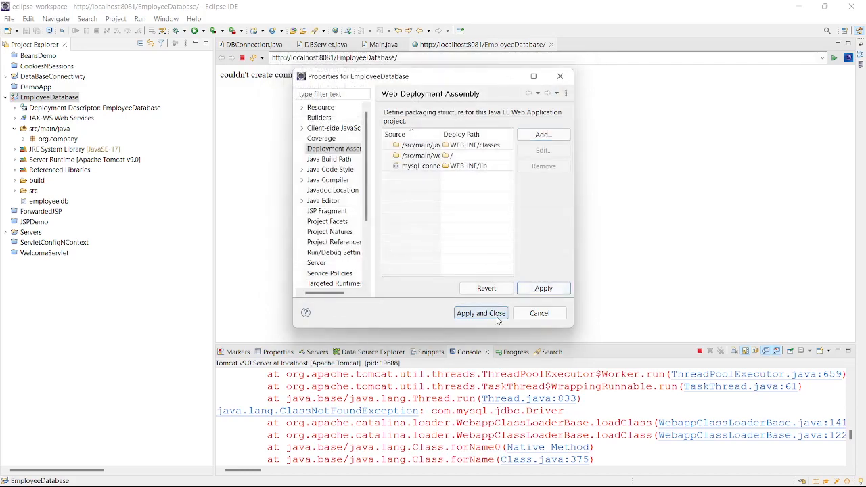
click(481, 312)
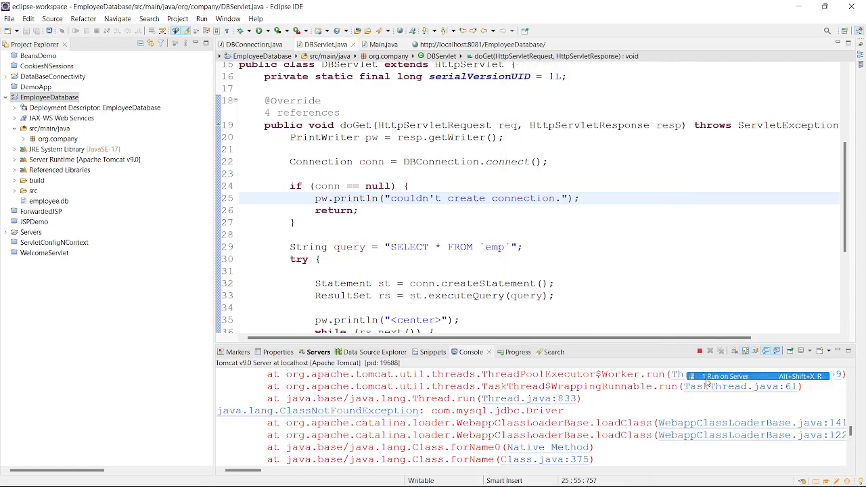
Rerun DBServlet on the server; the page lists David 123 Developer and John 234 Jr Developer
click(725, 377)
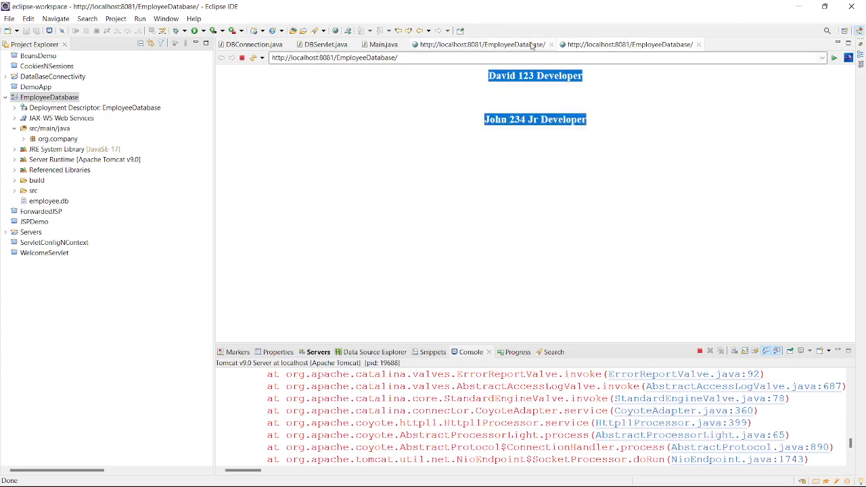
click(625, 43)
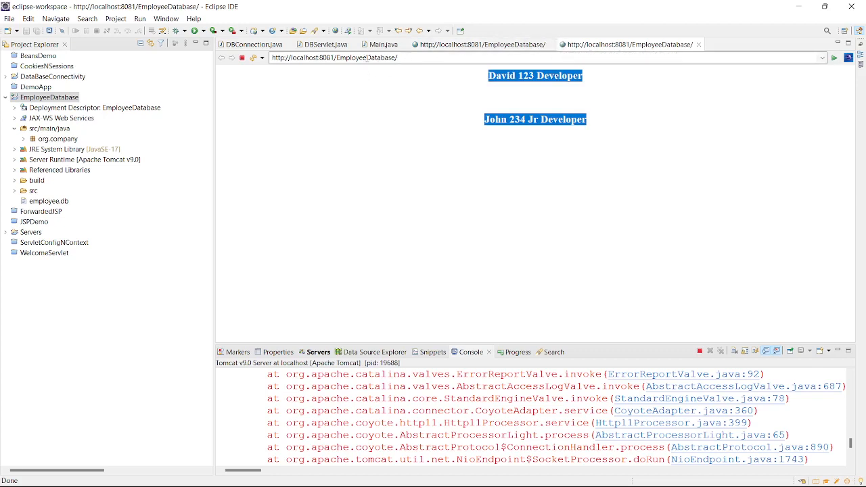